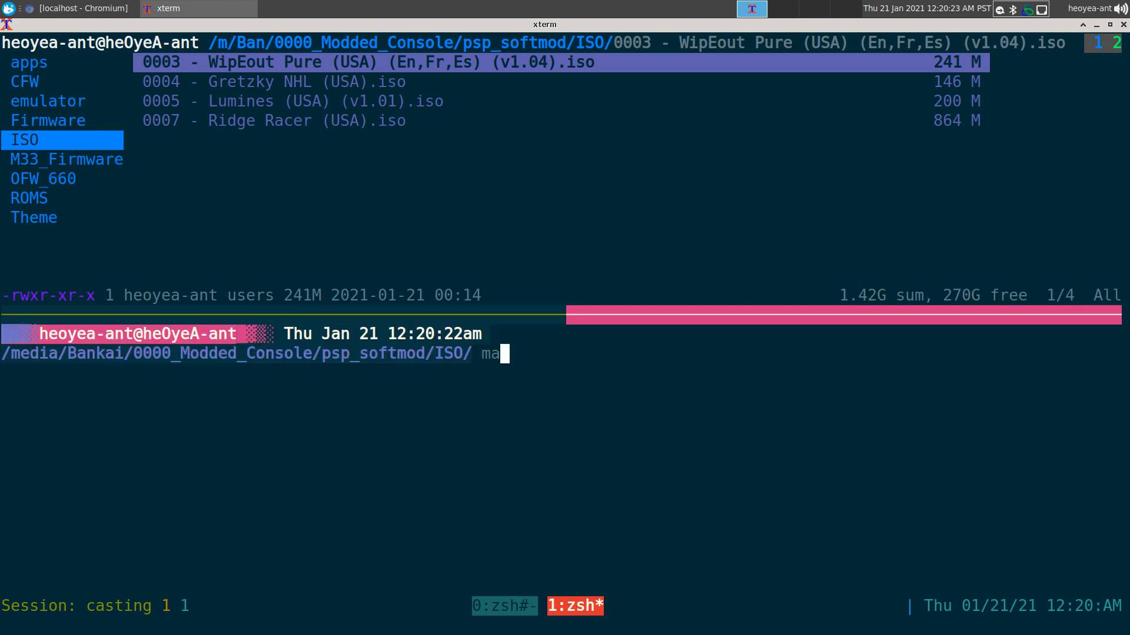
Compress 0004 - Gretzky NHL (USA).iso with maxcso into a 91.5 MB CSO
type("x")
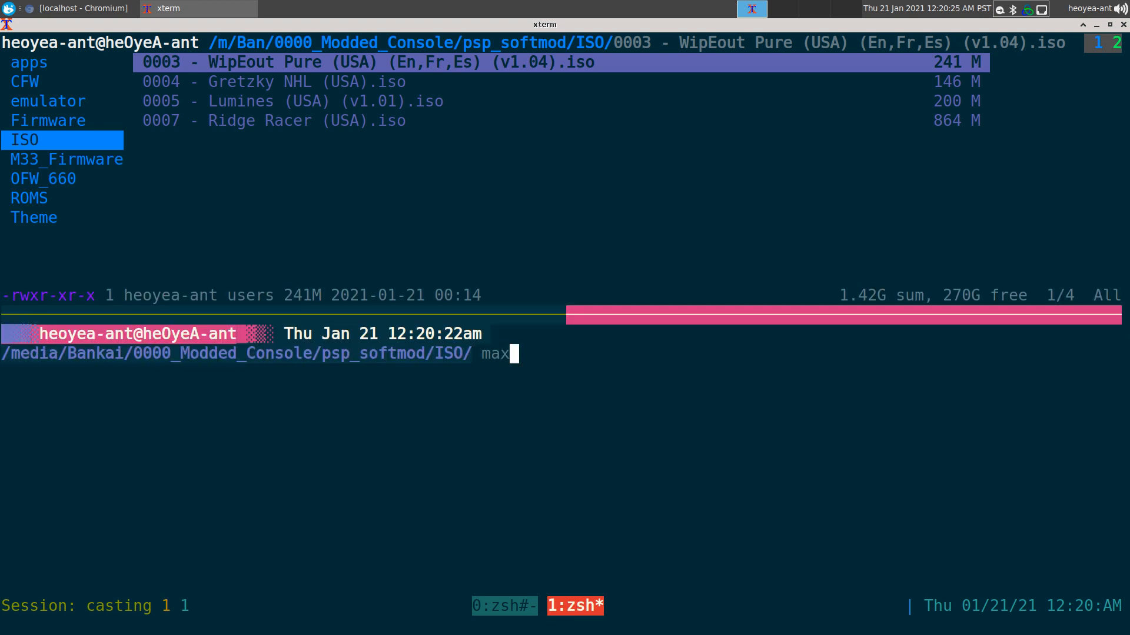
type("so")
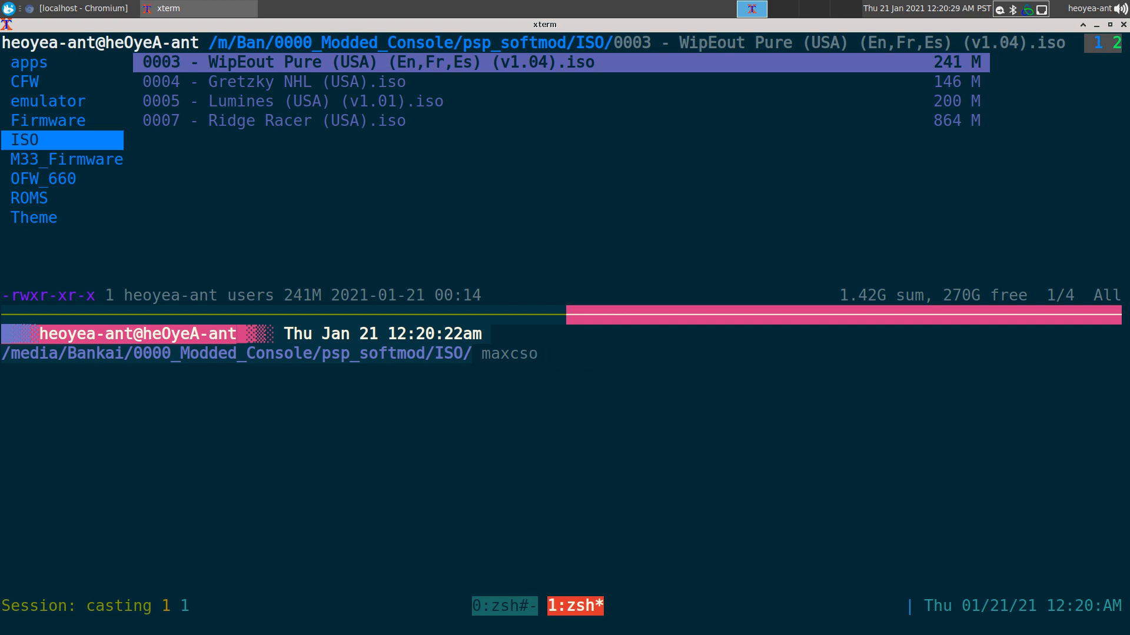
type("000")
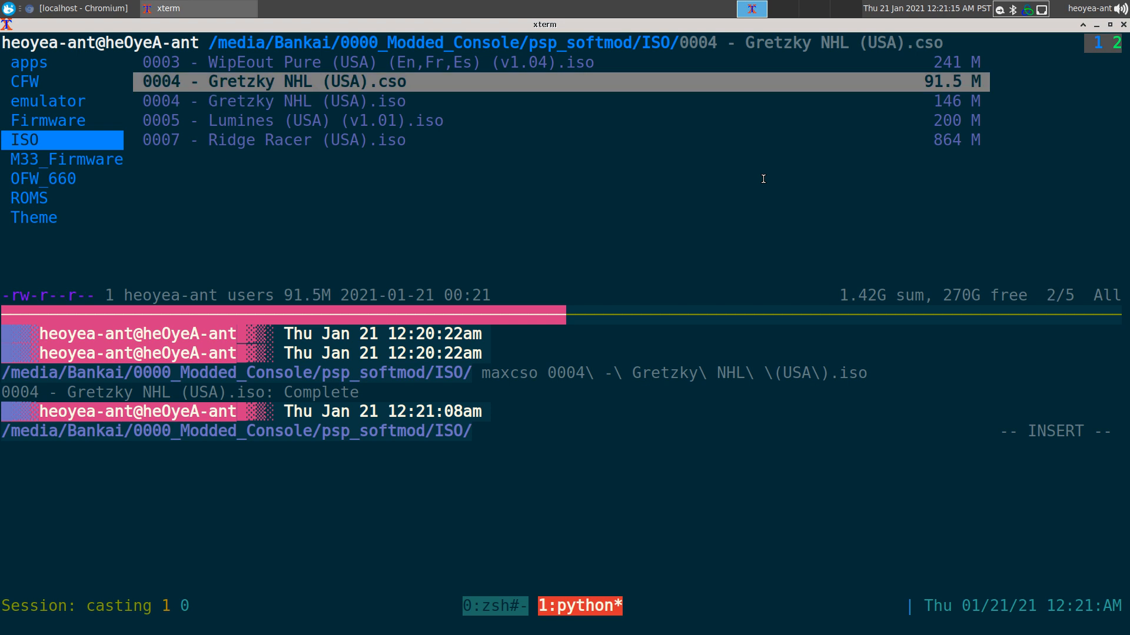
In the calc session, subtract the CSO size from the 146 MB ISO size
key("Down")
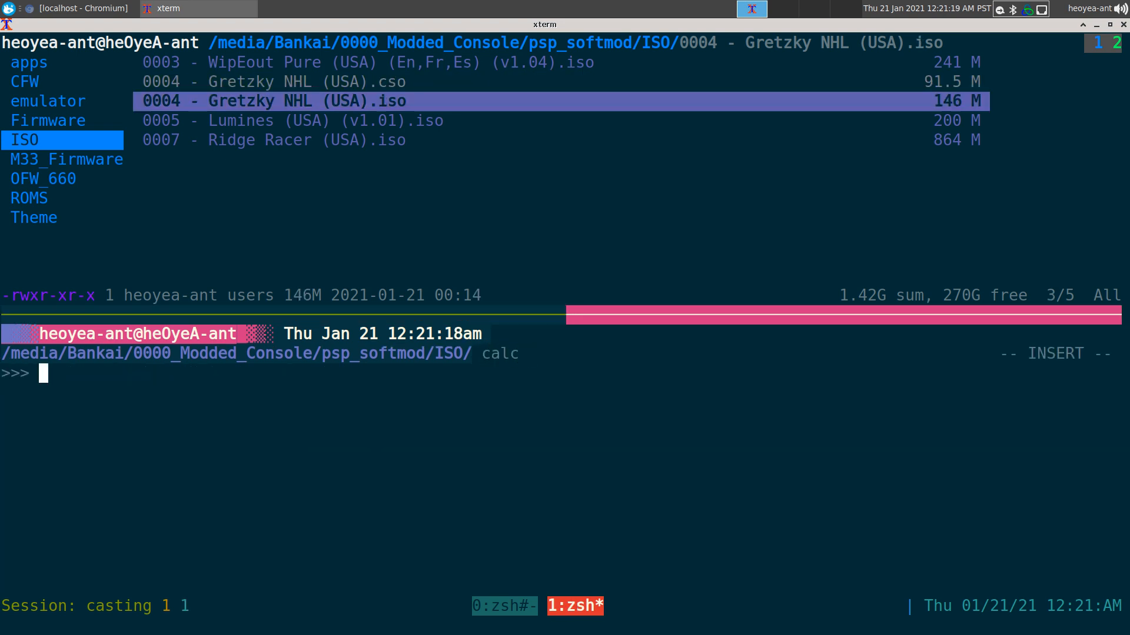
type("146")
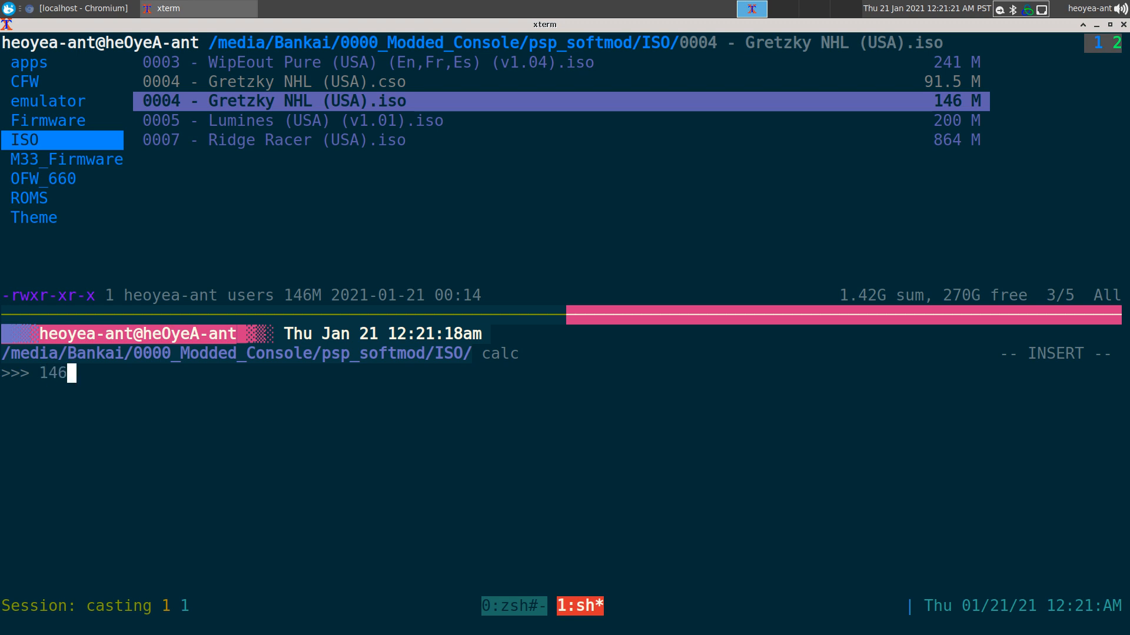
type("-9")
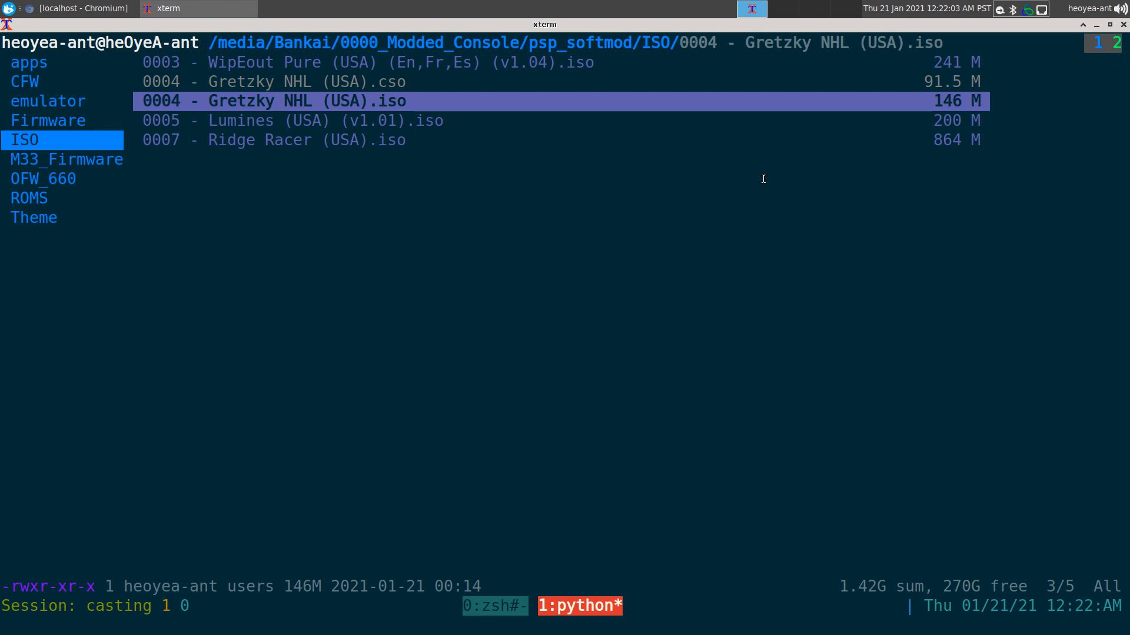
Exit the calculator and delete 0004 - Gretzky NHL (USA).cso, leaving four ISOs
key("Up")
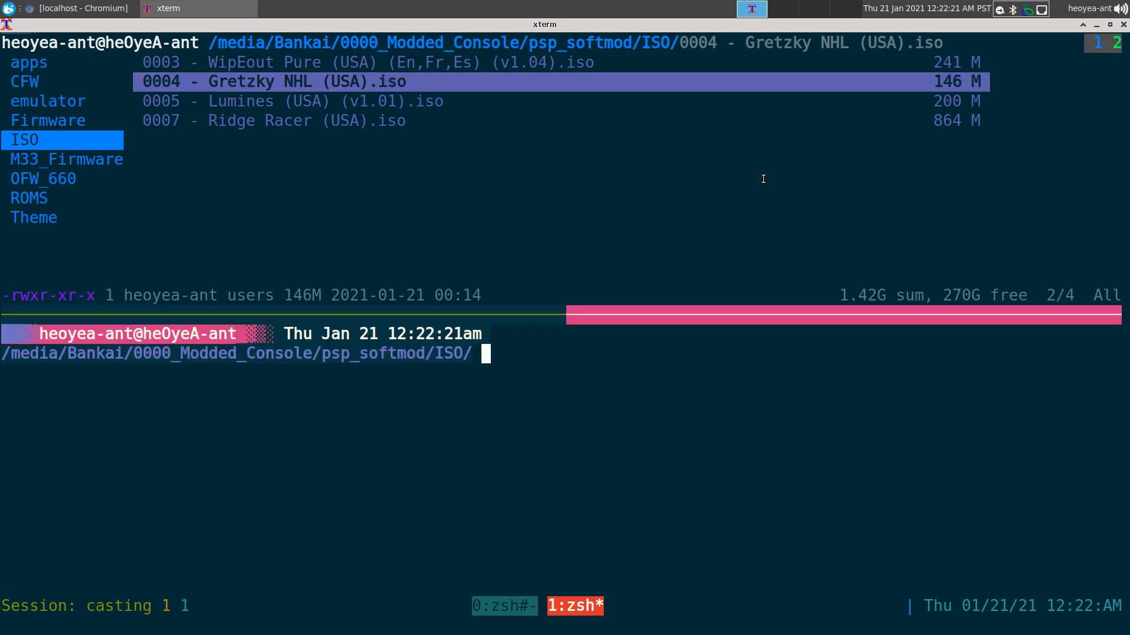
Type a maxcso command targeting all ISO folder files with the * wildcard
type("m")
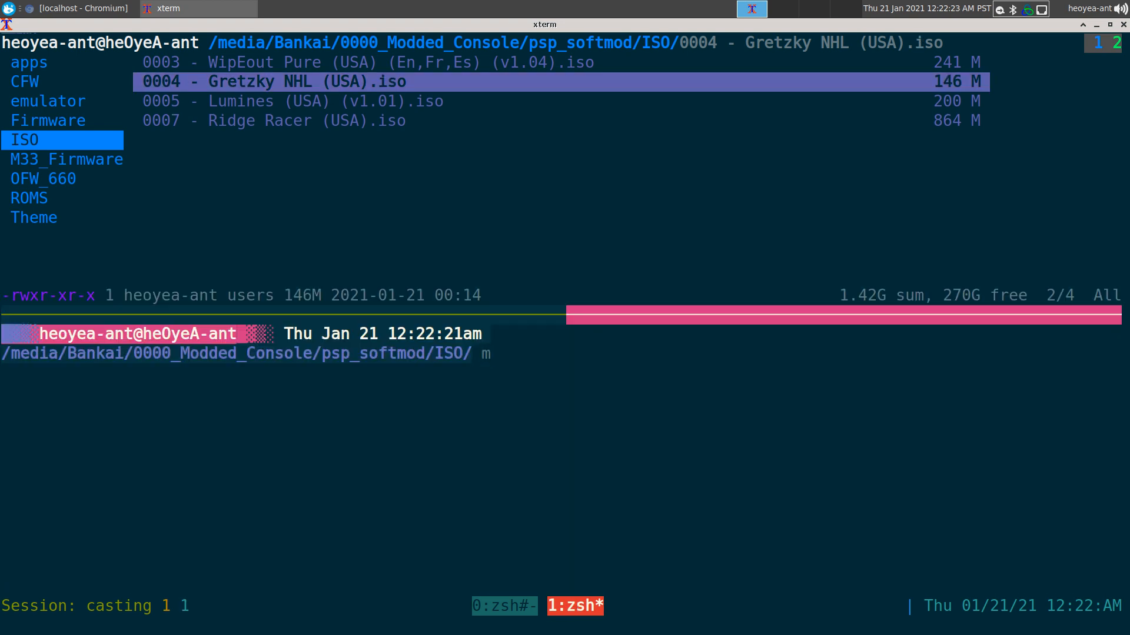
type("axcso 0004\\ -\\ Gretzky\\ NHL\\ \\(USA\\).iso")
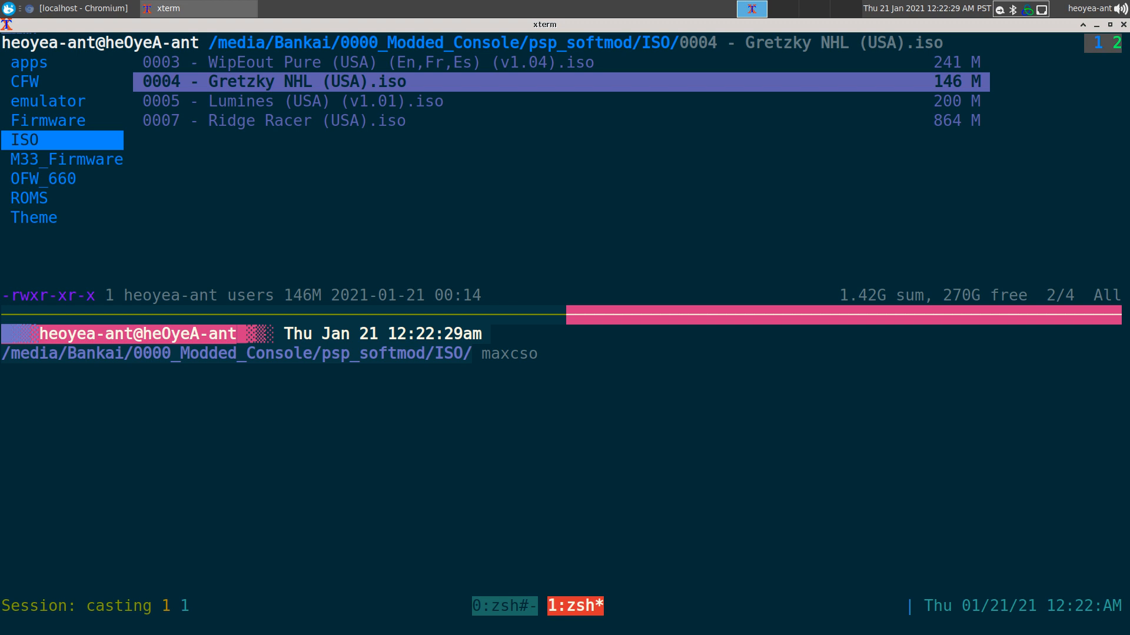
type("*")
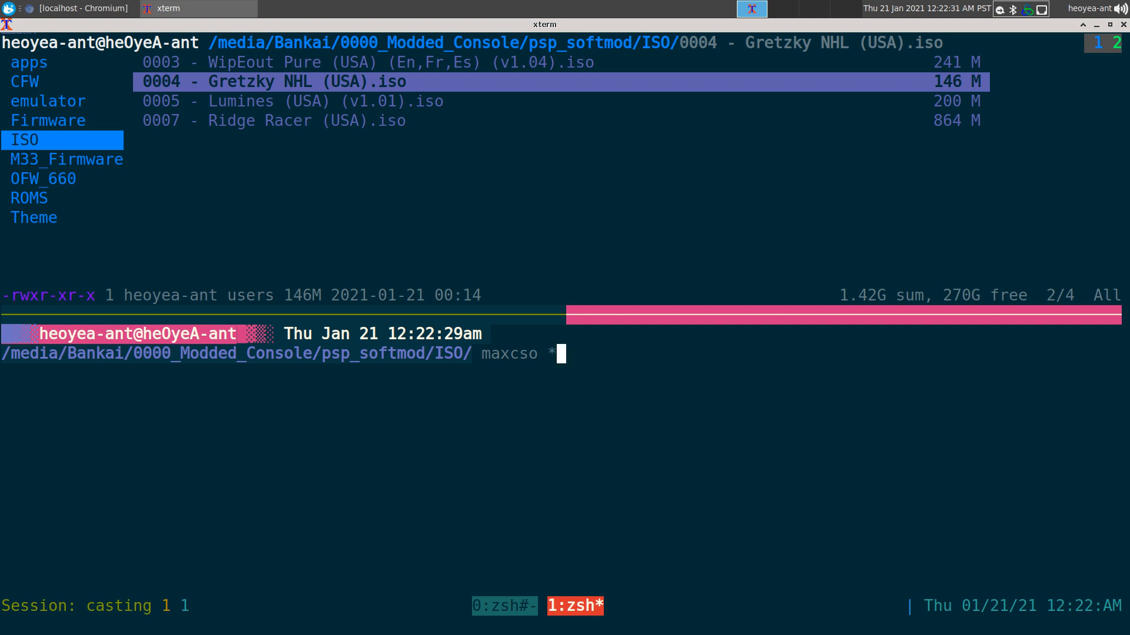